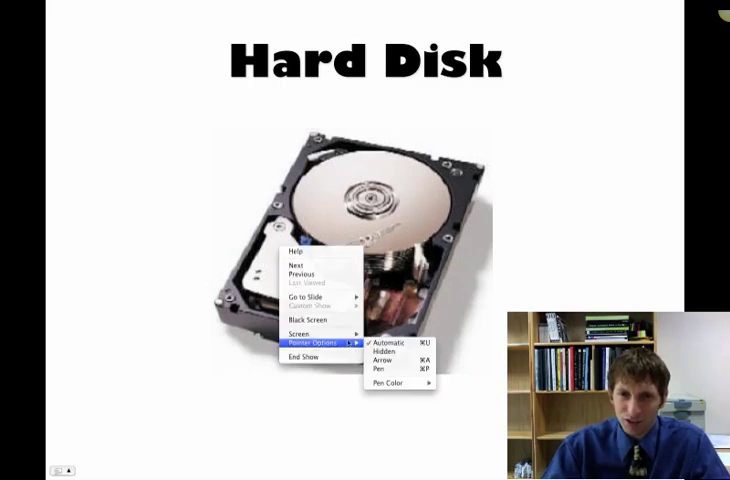
# Choose Pen from the slideshow Pointer Options to annotate the Hard Disk slide.
pyautogui.click(296, 264)
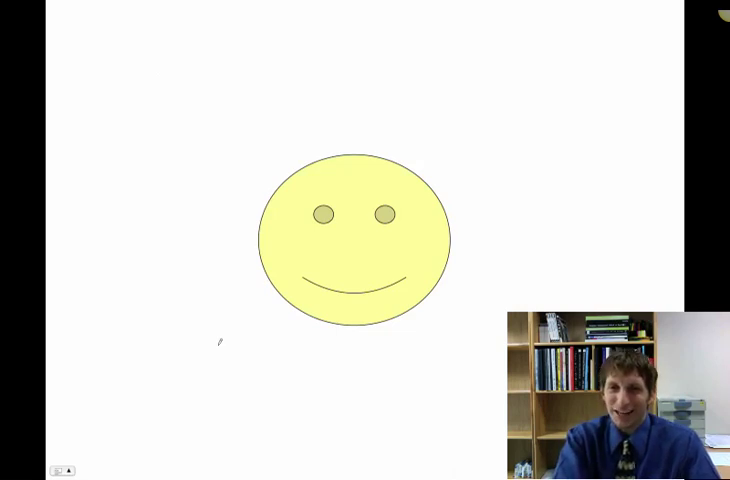